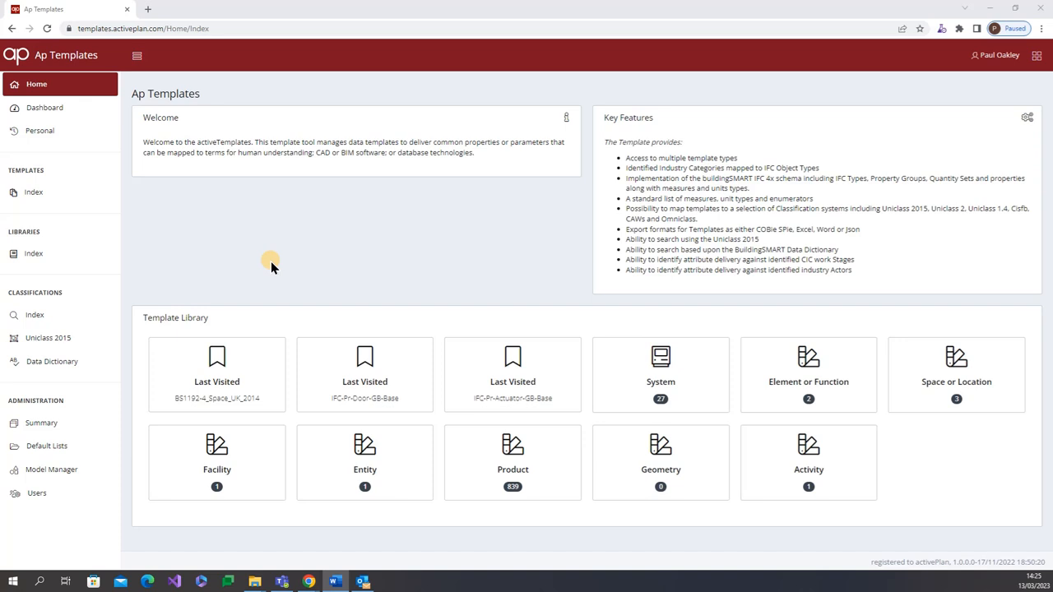
pyautogui.moveTo(255, 239)
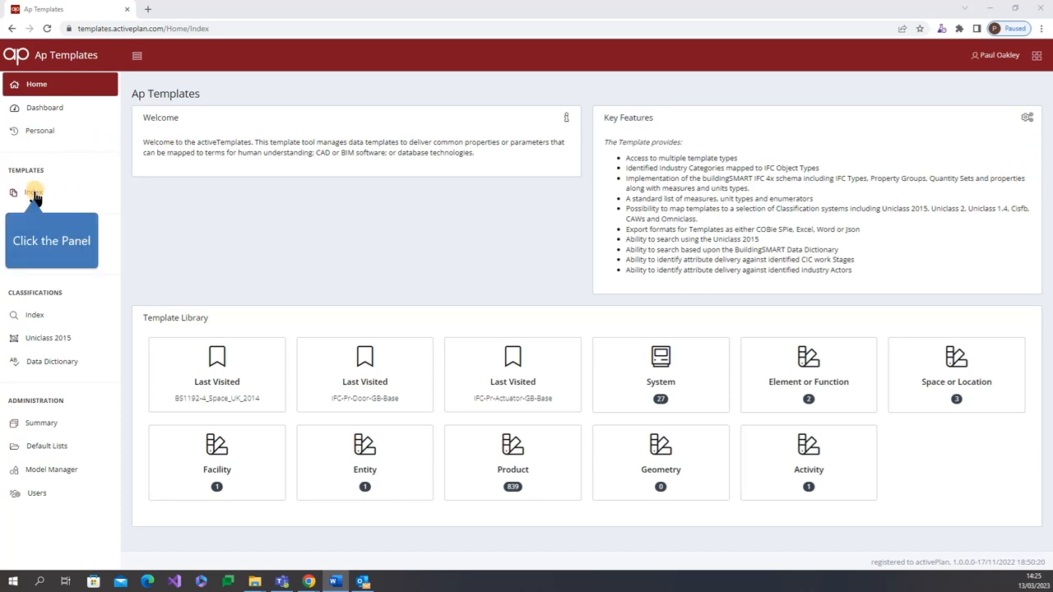
# Open the Templates index from the TEMPLATES sidebar section.
pyautogui.click(33, 193)
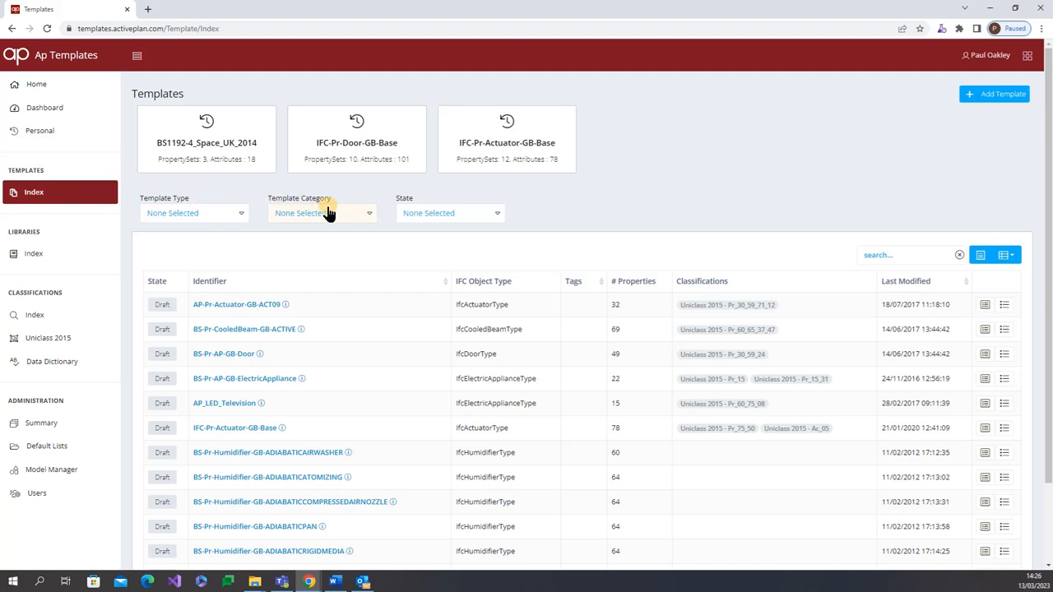
pyautogui.click(321, 213)
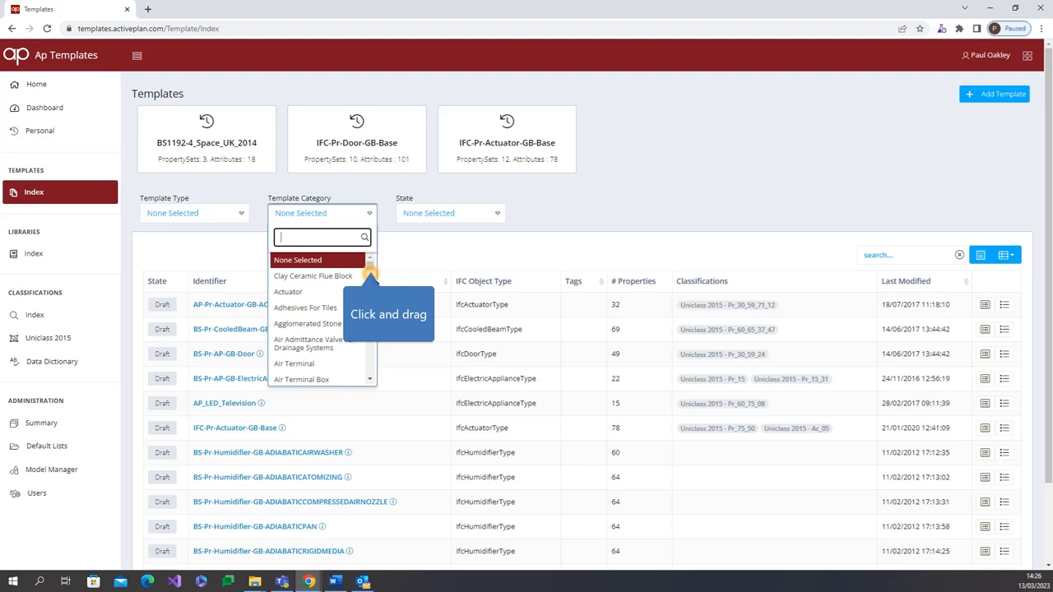
pyautogui.scroll(-3)
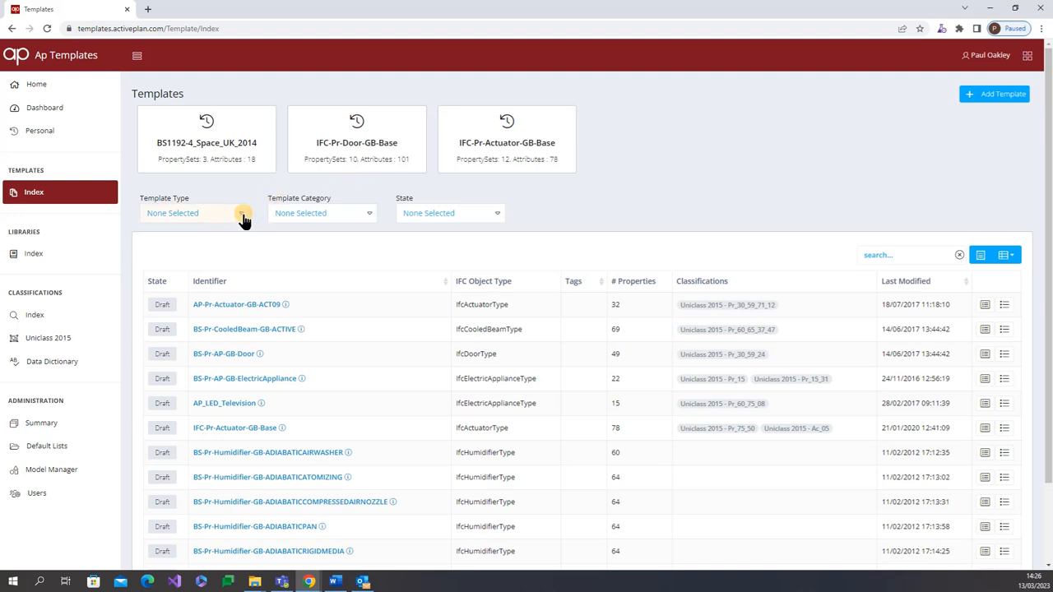
pyautogui.click(195, 213)
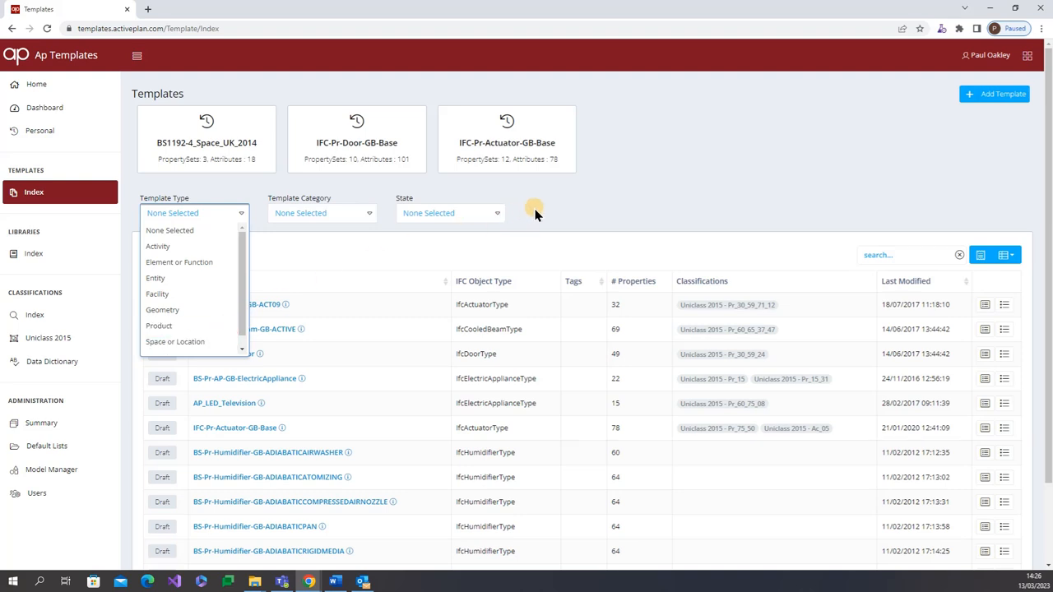
# Dismiss the Template Type dropdown and open the IFC-Pr-Door-GB-Base template card.
pyautogui.click(194, 213)
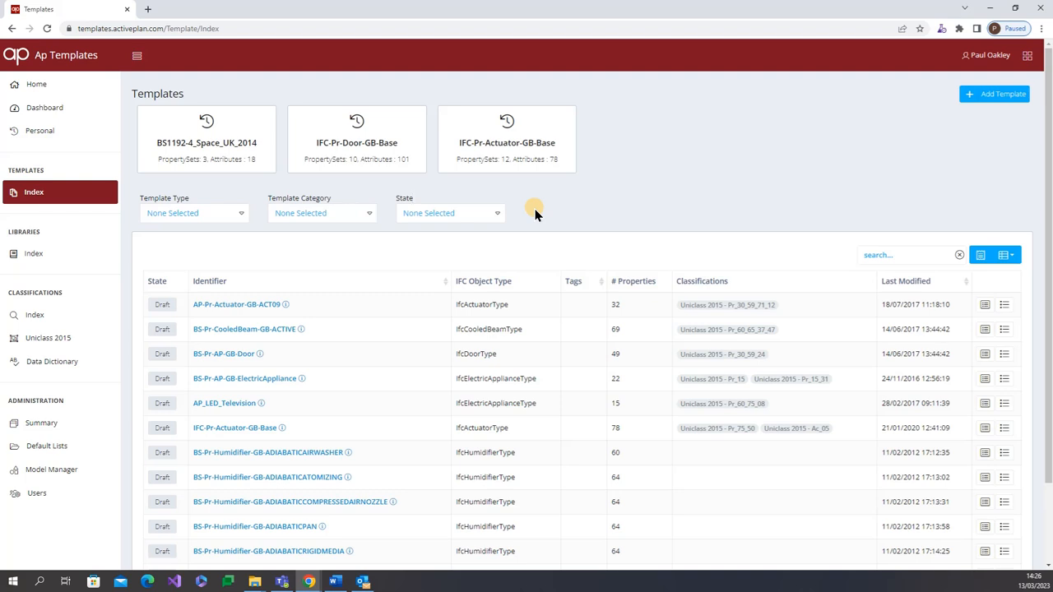
pyautogui.moveTo(385, 354)
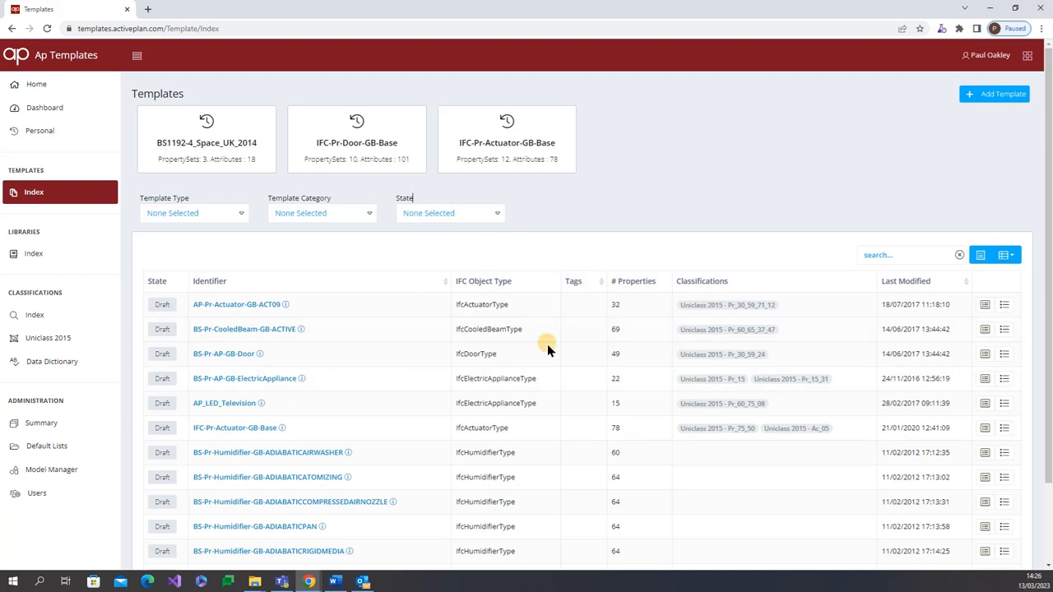
pyautogui.click(356, 136)
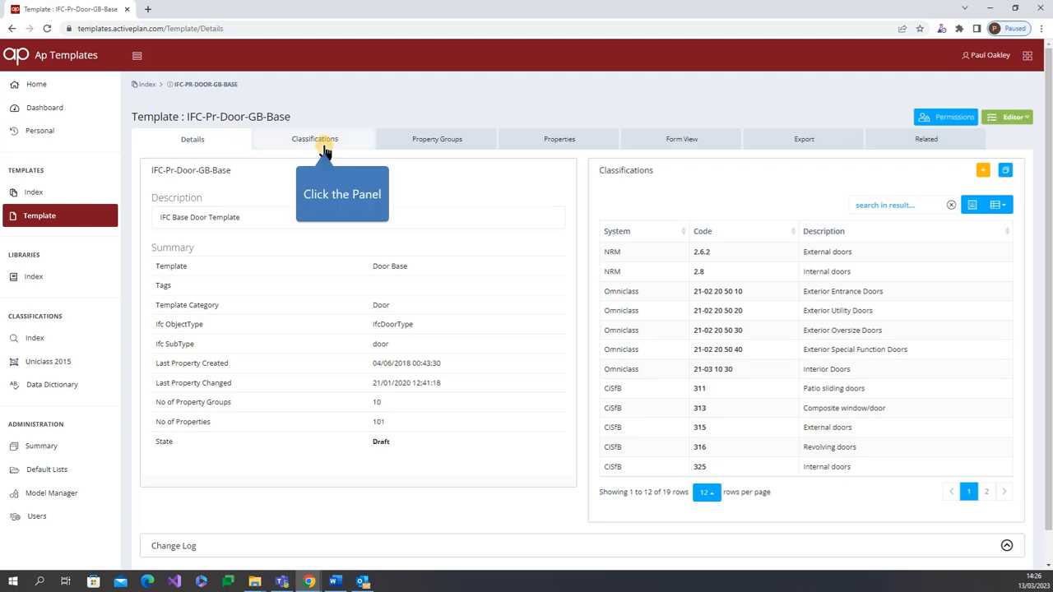
# Review the door template's NRM, Omniclass and CISfB classifications, then view its property groups.
pyautogui.click(314, 139)
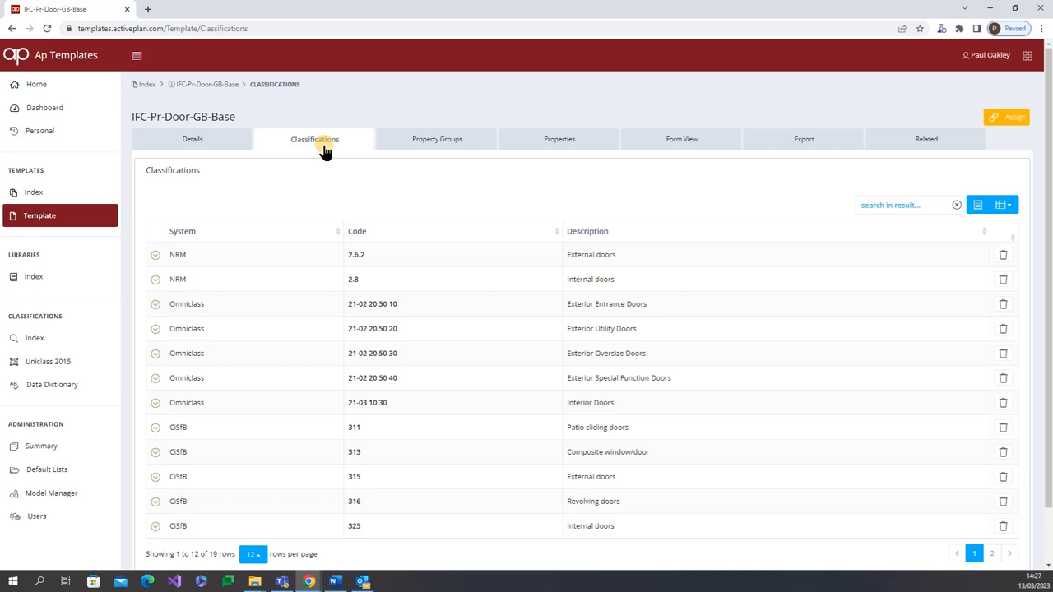
pyautogui.moveTo(436, 138)
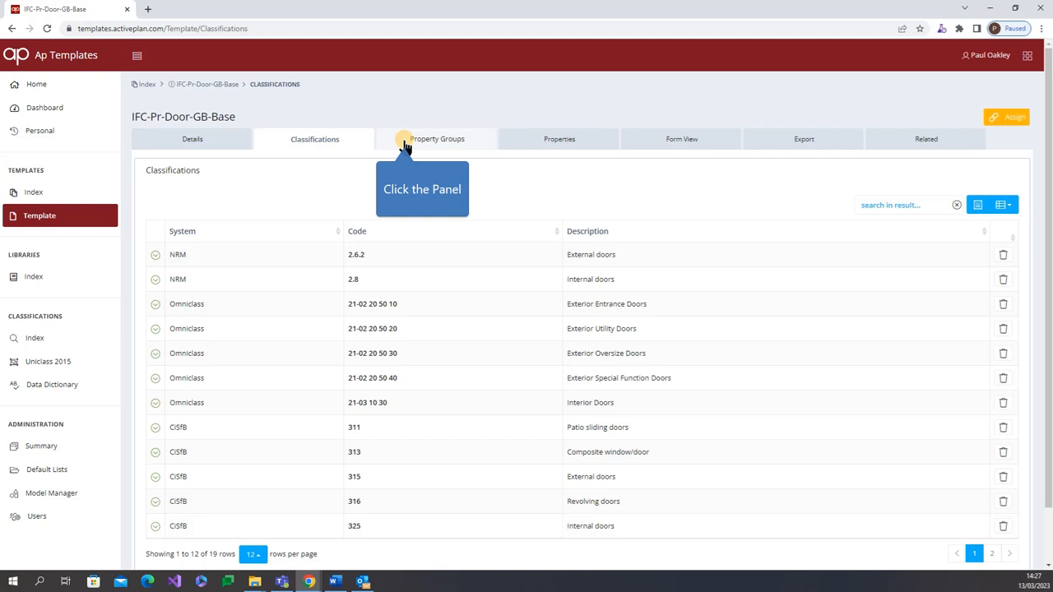
pyautogui.click(440, 138)
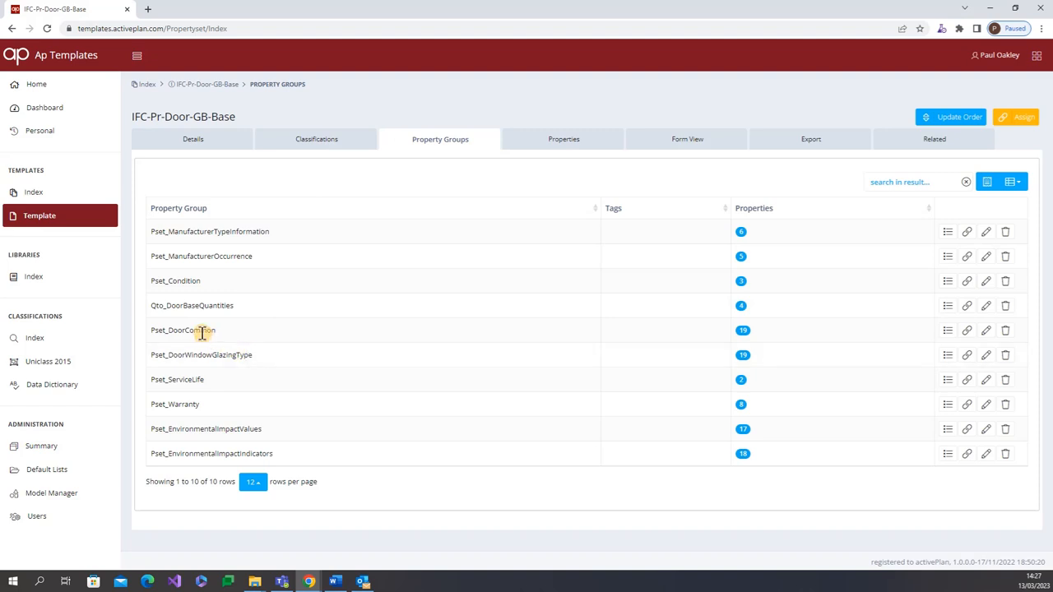
pyautogui.moveTo(202, 329)
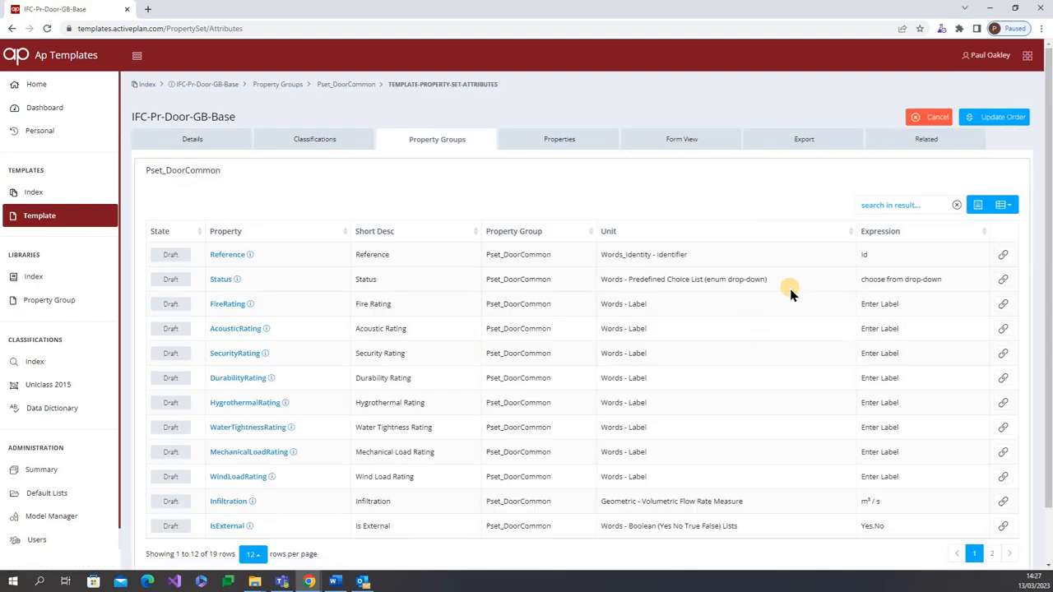
pyautogui.moveTo(847, 284)
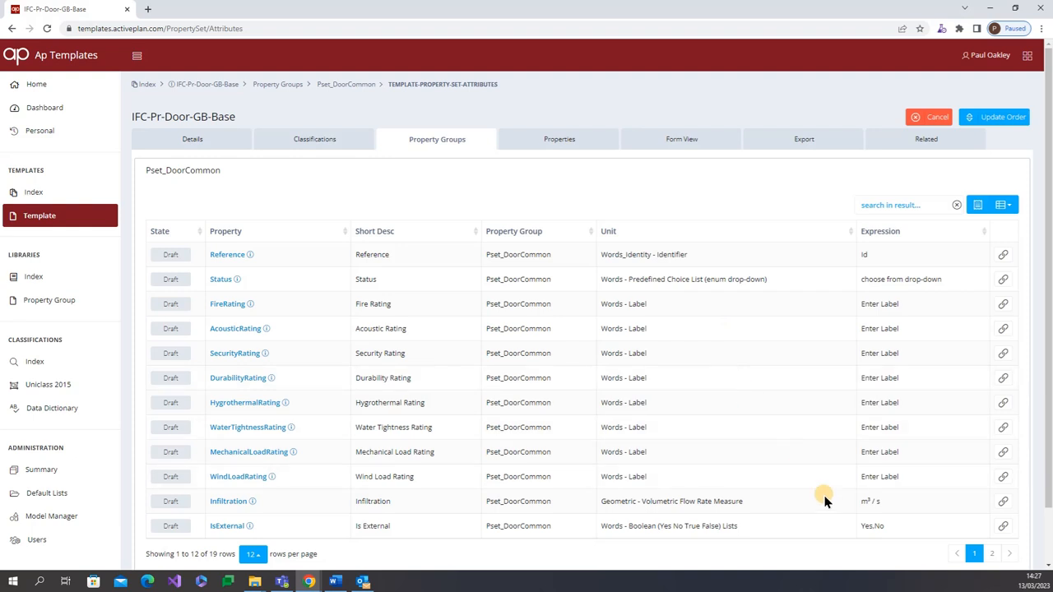
pyautogui.moveTo(892, 504)
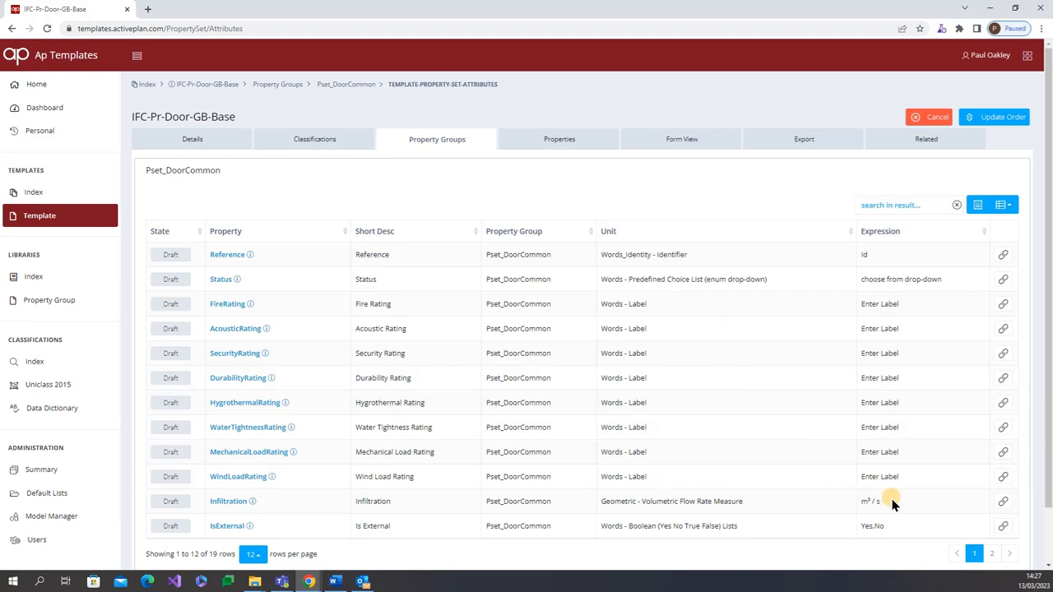